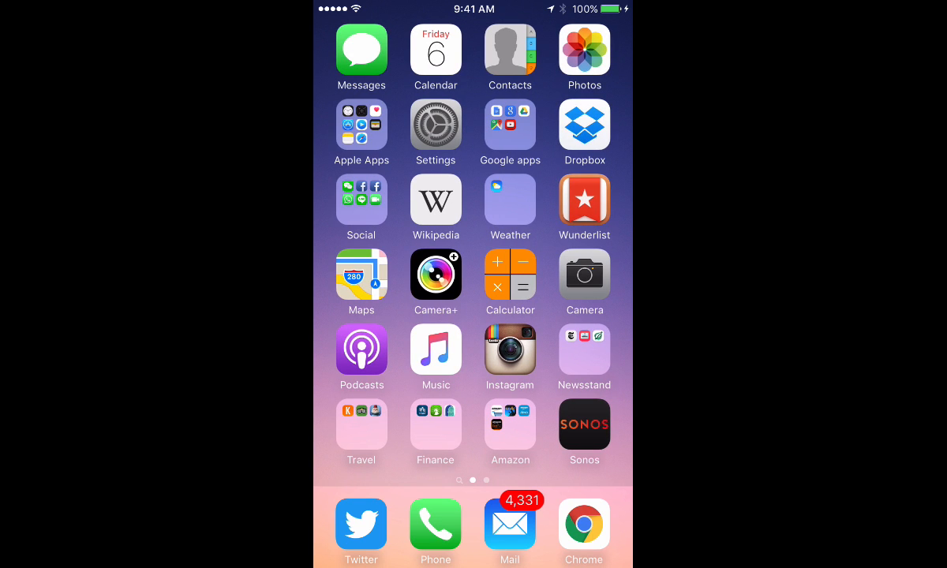
Swipe up from the home screen's bottom edge to show Control Center.
{"action": "left_click", "coordinate": [472, 544]}
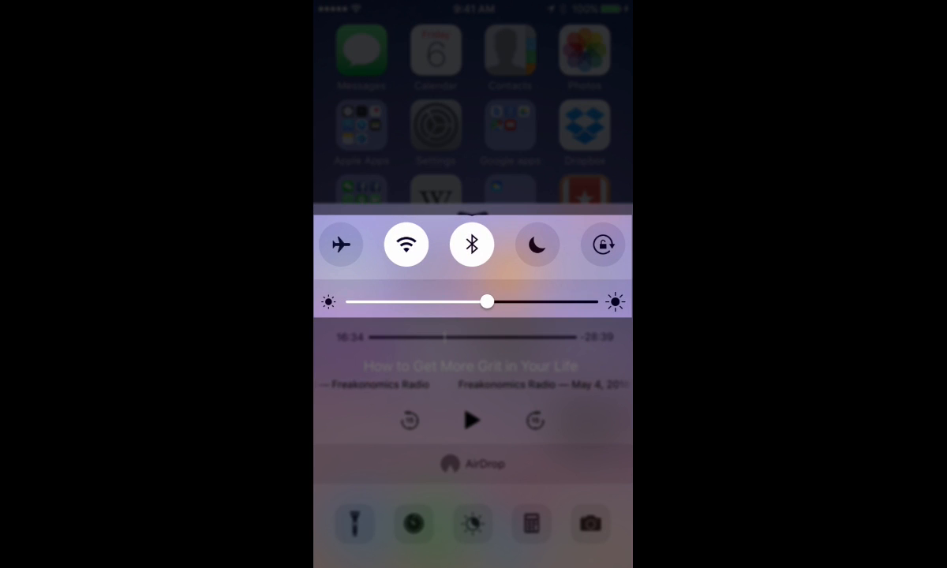
Toggle Airplane Mode on and back off, keep Bluetooth on, and dismiss Control Center.
{"action": "left_click", "coordinate": [341, 244]}
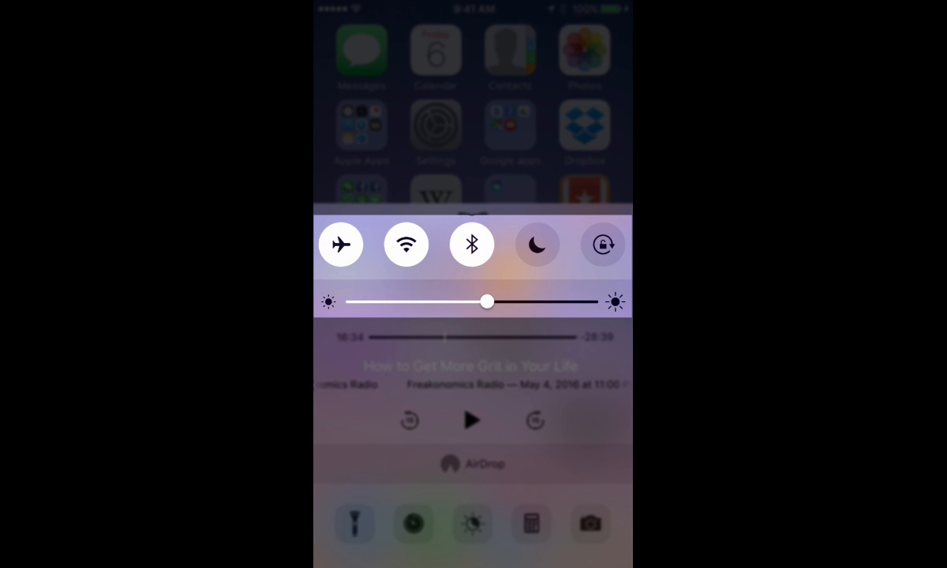
{"action": "left_click", "coordinate": [406, 243]}
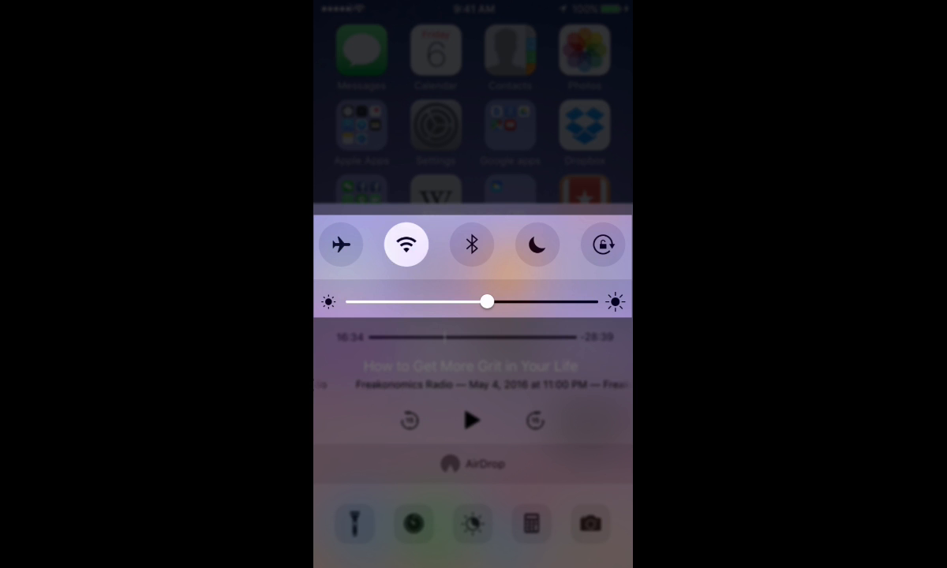
{"action": "left_click", "coordinate": [472, 243]}
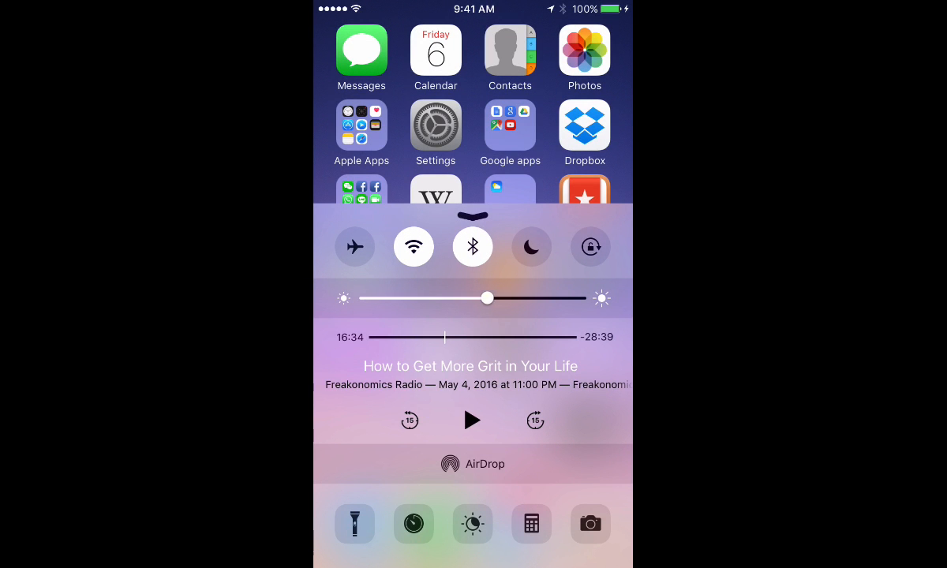
{"action": "left_click_drag", "start_coordinate": [487, 298], "coordinate": [515, 298]}
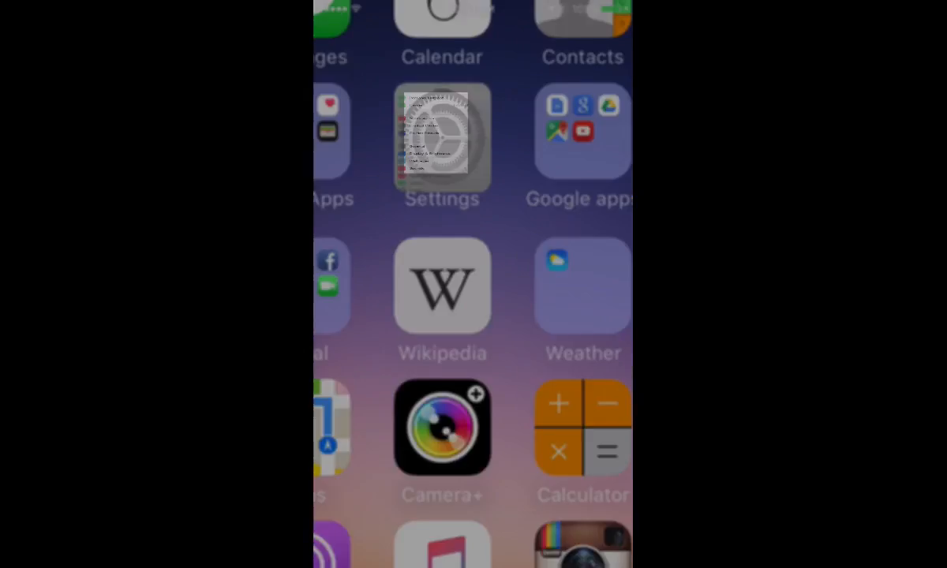
Launch Settings and go to the Display & Brightness page.
{"action": "left_click", "coordinate": [442, 138]}
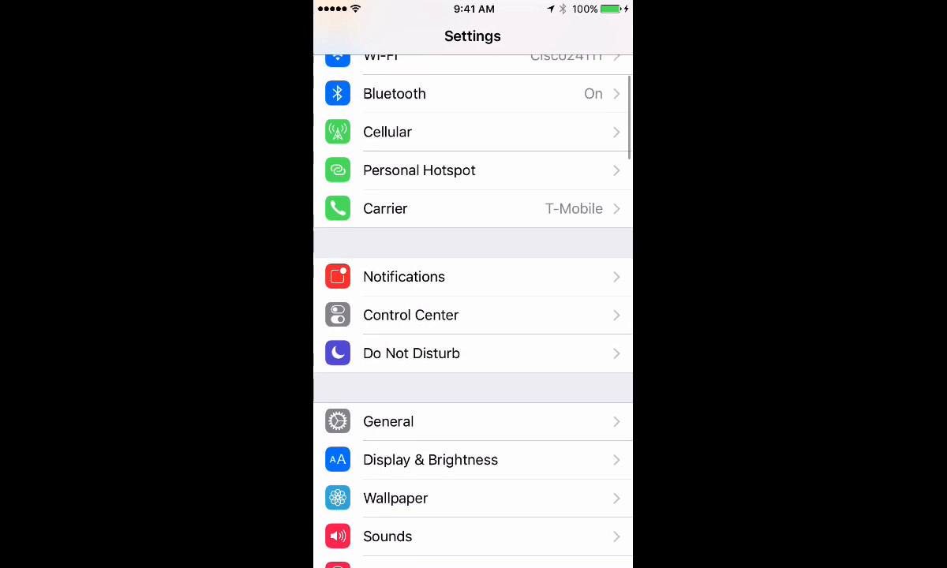
{"action": "scroll", "scroll_direction": "down", "scroll_amount": 3}
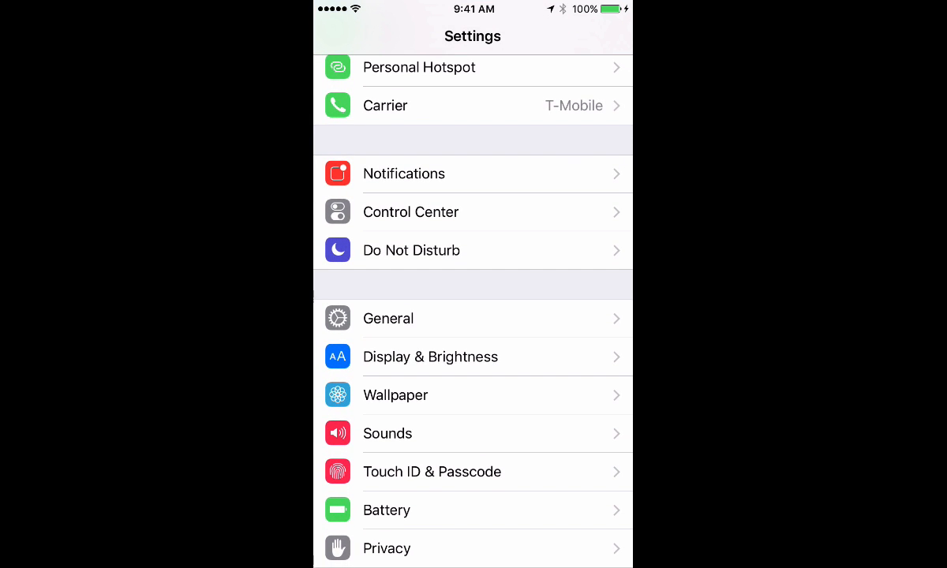
{"action": "left_click", "coordinate": [435, 356]}
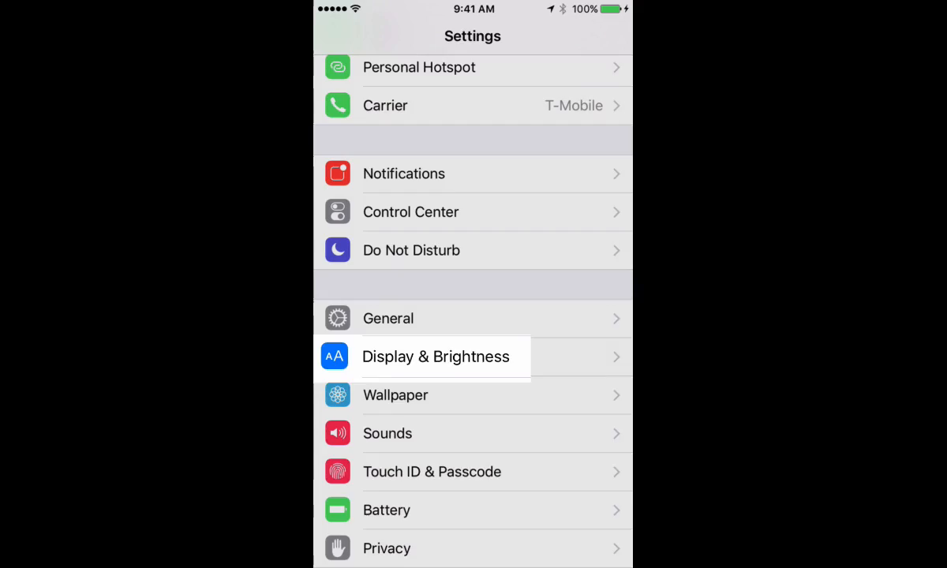
{"action": "left_click", "coordinate": [435, 356]}
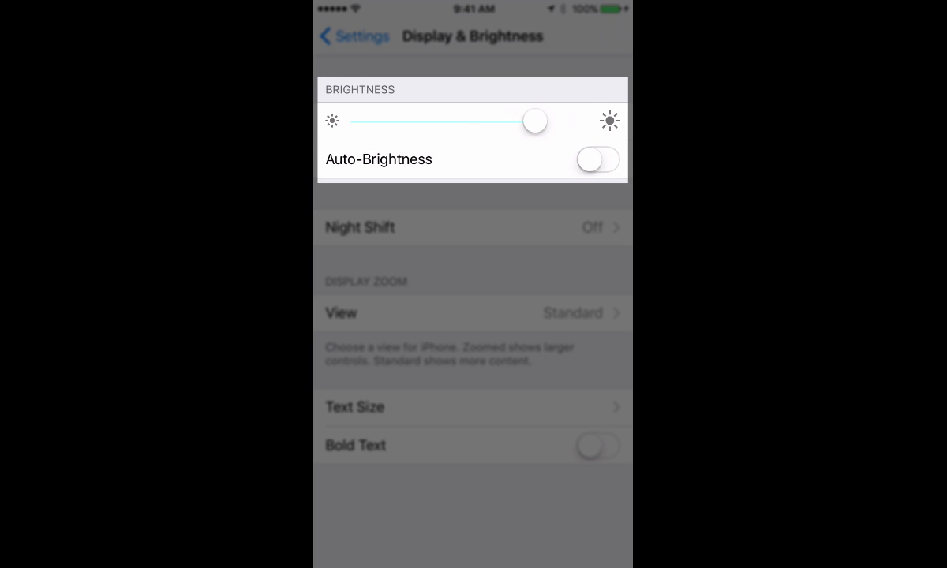
Set the Brightness slider to roughly midway and switch Auto-Brightness on.
{"action": "left_click_drag", "start_coordinate": [535, 121], "coordinate": [455, 121]}
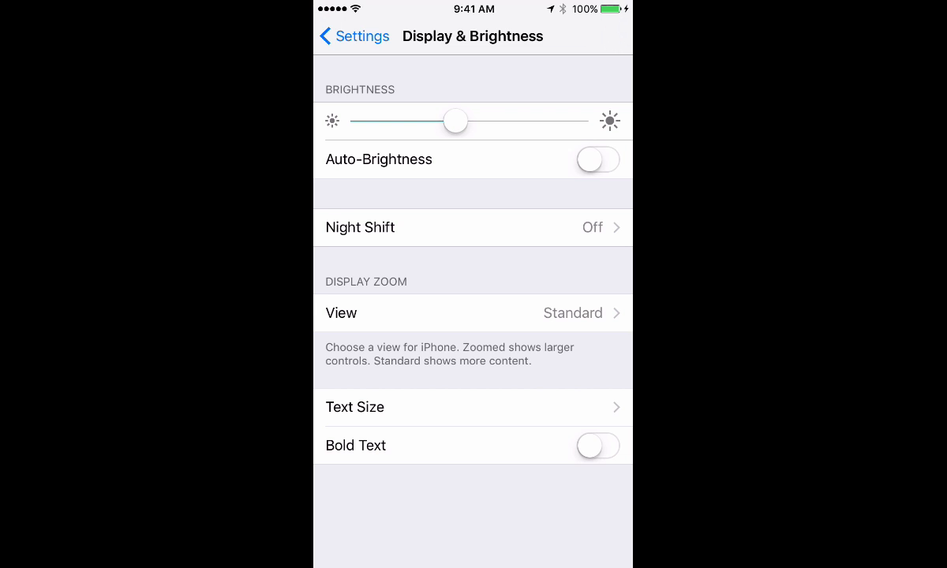
{"action": "left_click_drag", "start_coordinate": [455, 121], "coordinate": [472, 121]}
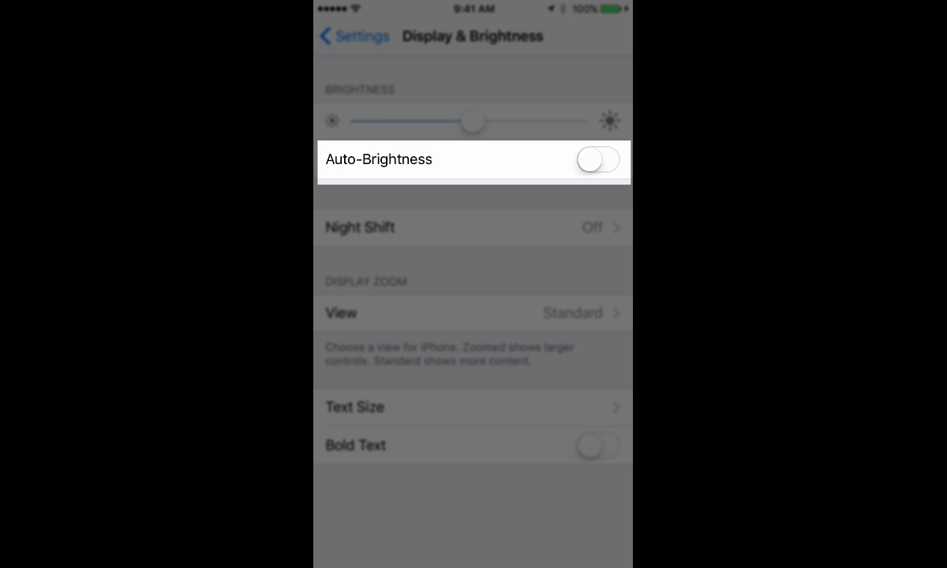
{"action": "left_click", "coordinate": [597, 160]}
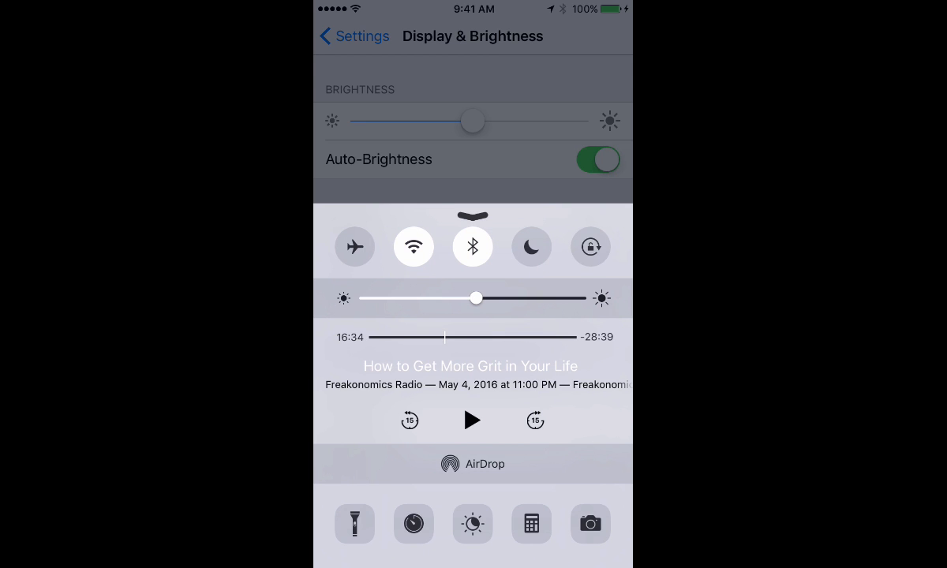
Nudge the Control Center brightness slider just above the midpoint.
{"action": "left_click_drag", "start_coordinate": [476, 298], "coordinate": [495, 298]}
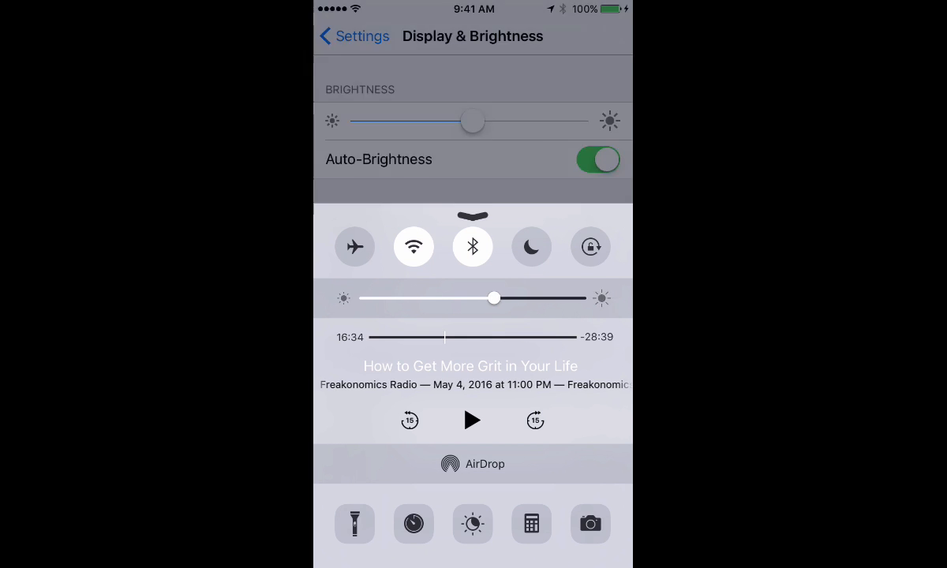